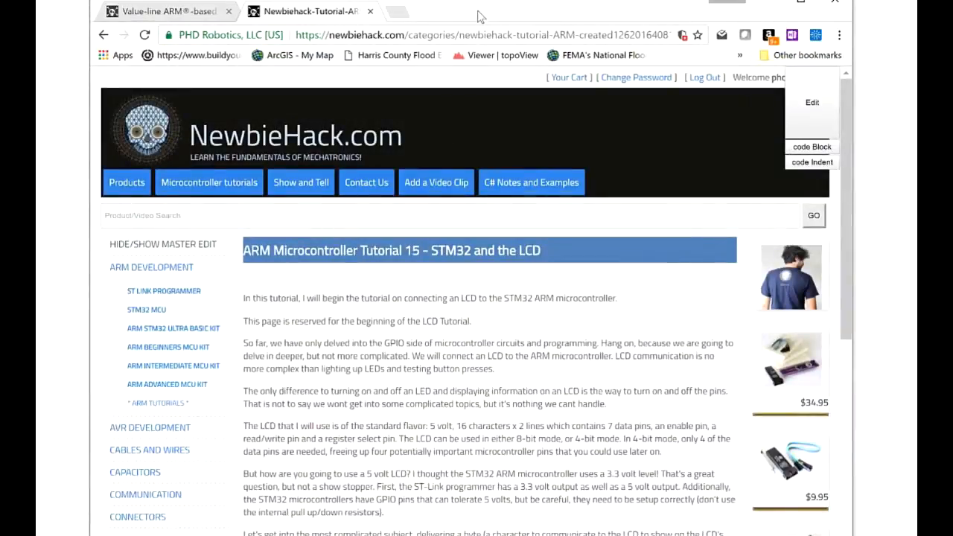
- Scroll up and down the current NewbieHack tutorial page to review it
{"action": "scroll", "scroll_direction": "down", "scroll_amount": 3}
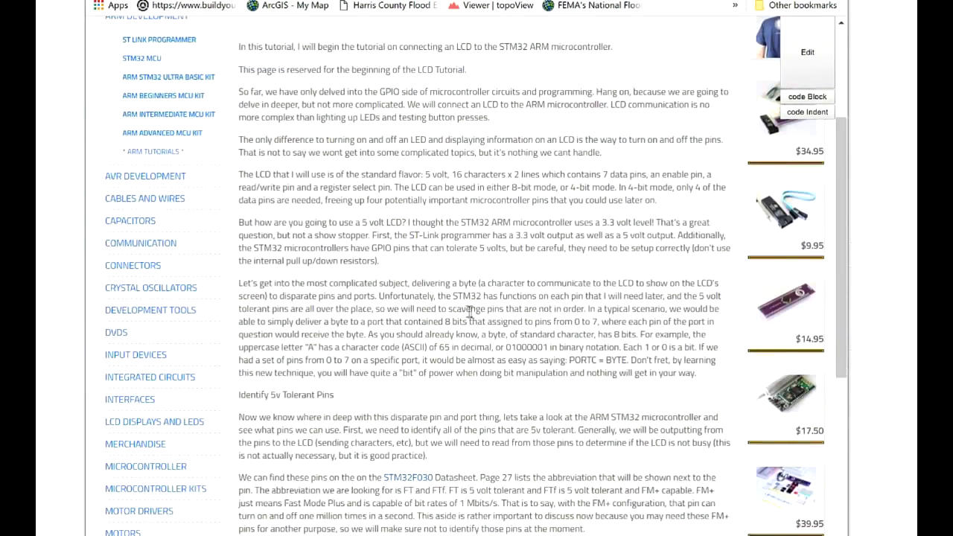
{"action": "scroll", "scroll_direction": "up", "scroll_amount": 3}
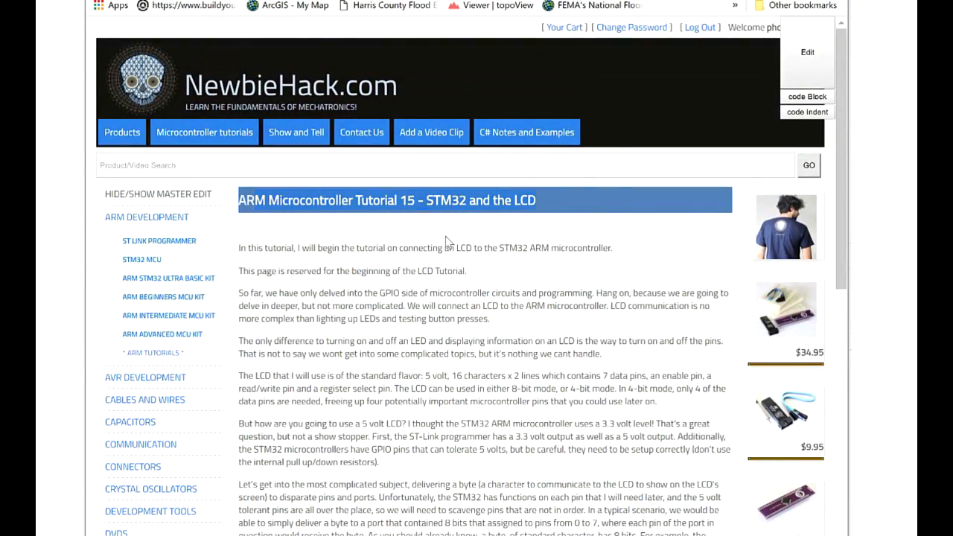
{"action": "scroll", "scroll_direction": "down", "scroll_amount": 3}
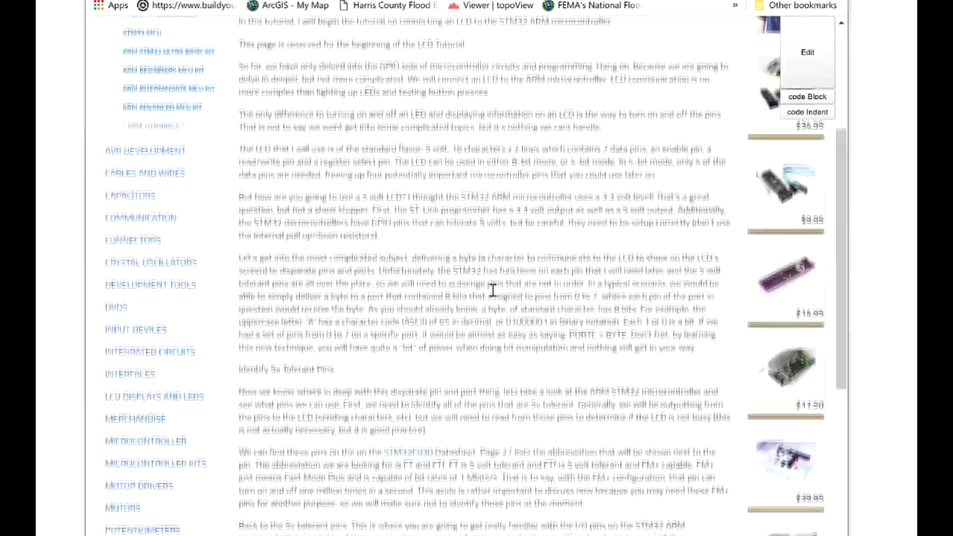
{"action": "scroll", "scroll_direction": "up", "scroll_amount": 3}
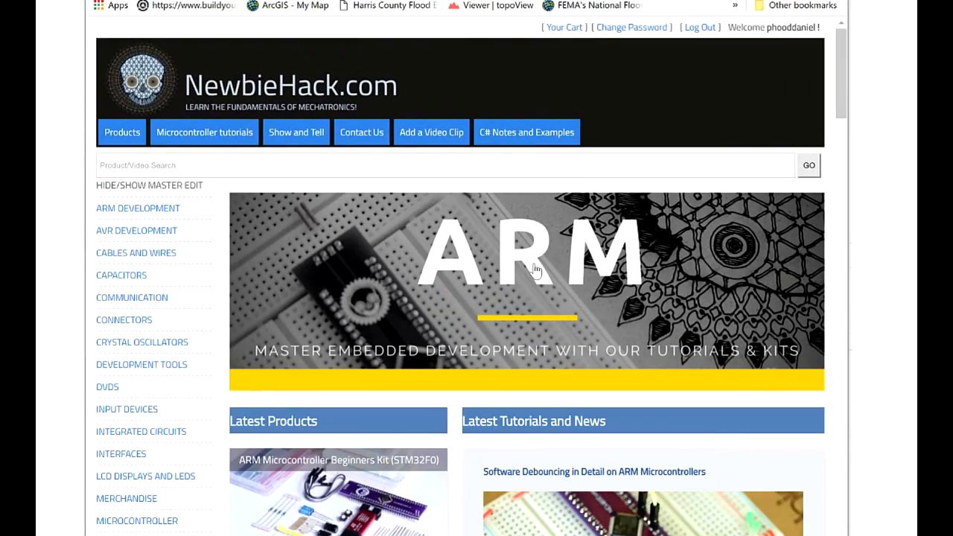
- Go to the ARM microcontroller tutorials page and scroll down its list
{"action": "left_click", "coordinate": [137, 207]}
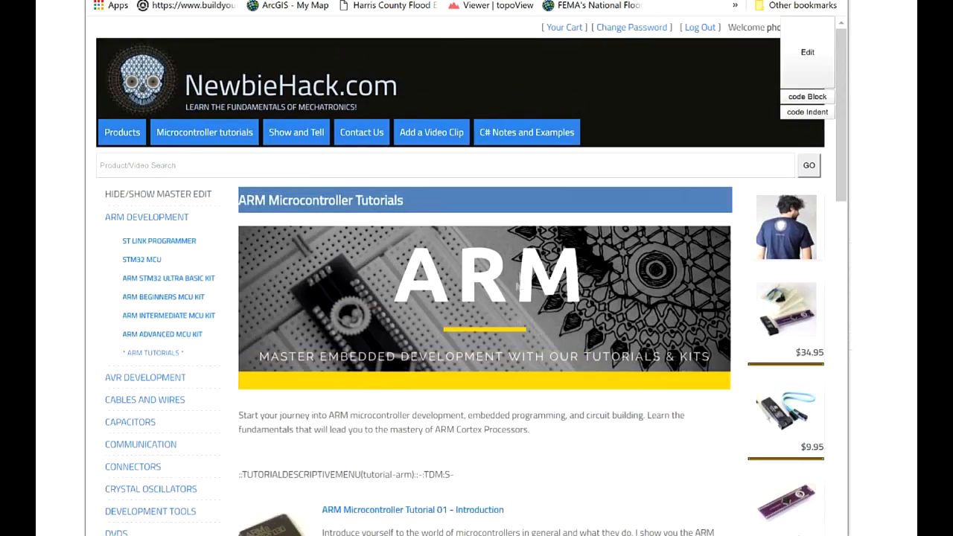
{"action": "scroll", "scroll_direction": "down", "scroll_amount": 3}
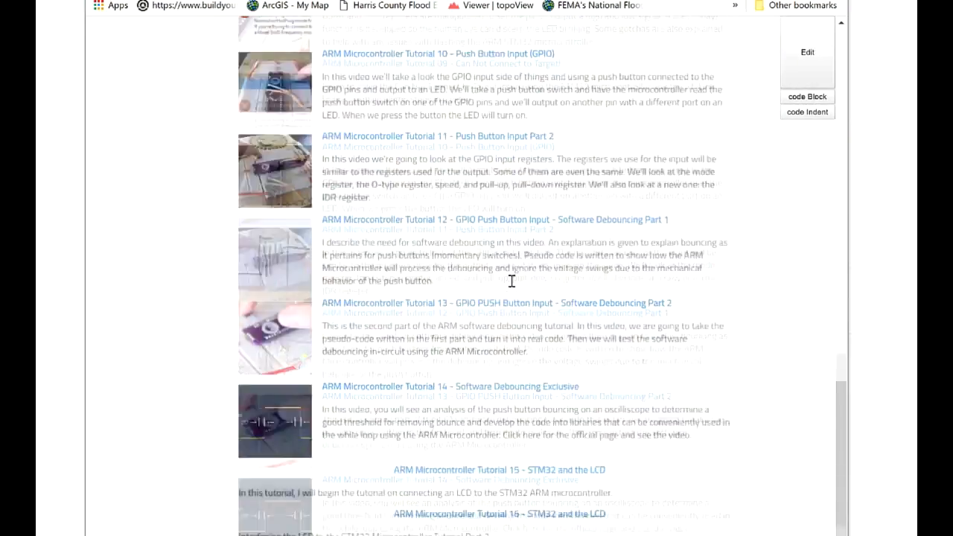
{"action": "scroll", "scroll_direction": "down", "scroll_amount": 3}
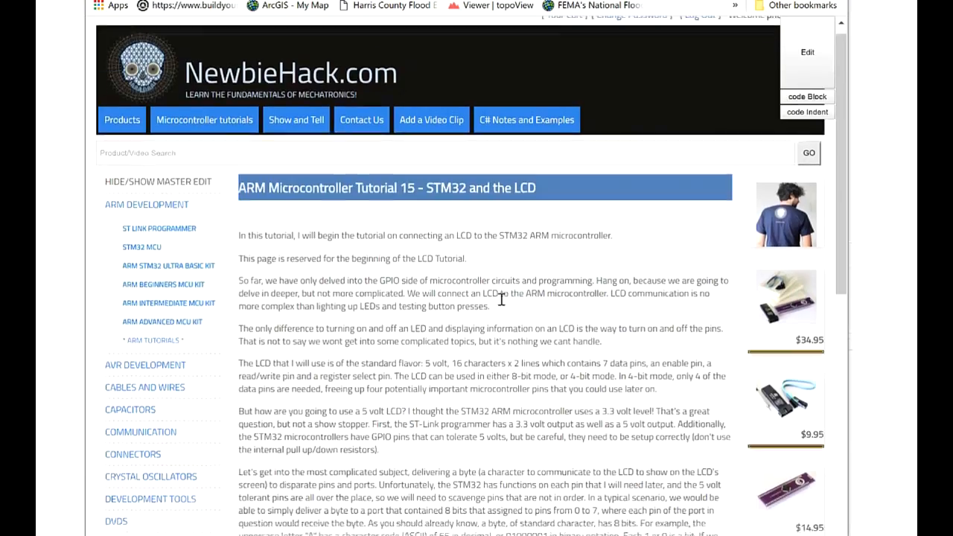
{"action": "scroll", "scroll_direction": "down", "scroll_amount": 3}
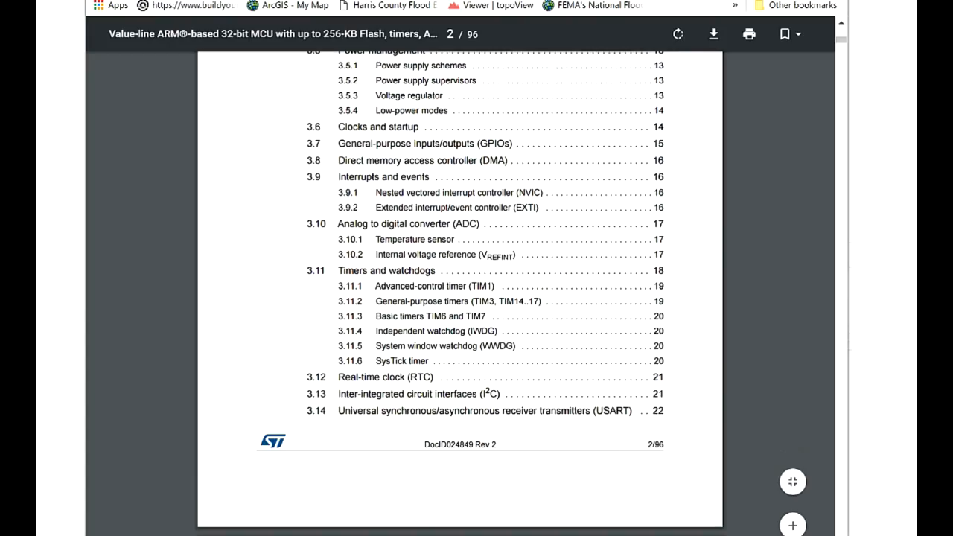
- Scroll the datasheet to the page 27 Table 10 legend defining FT as 5 V tolerant I/O
{"action": "scroll", "scroll_direction": "down", "scroll_amount": 3}
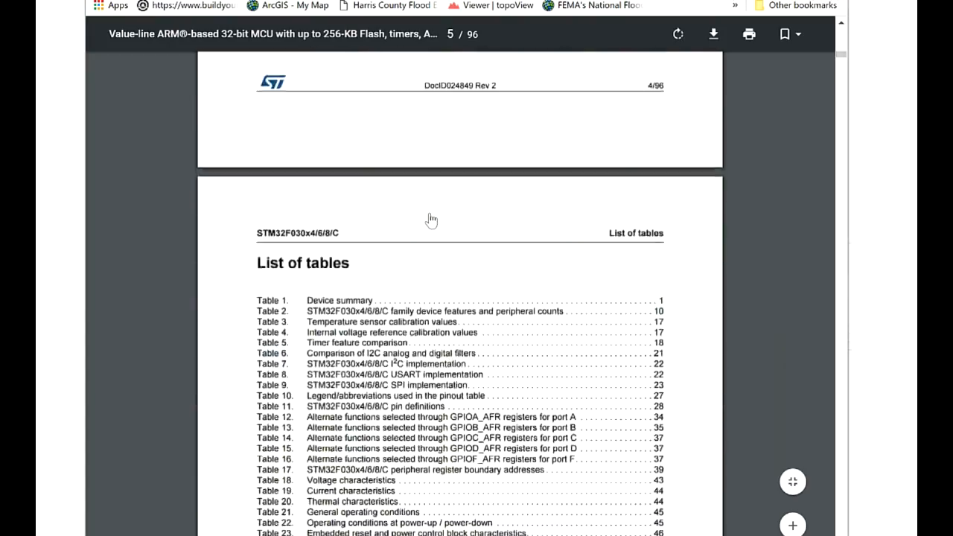
{"action": "scroll", "scroll_direction": "down", "scroll_amount": 3}
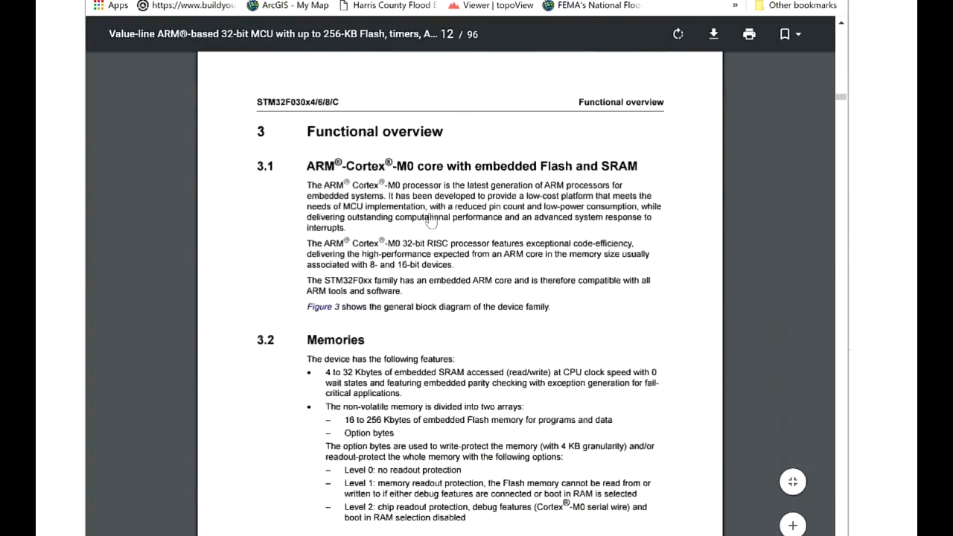
{"action": "scroll", "scroll_direction": "down", "scroll_amount": 3}
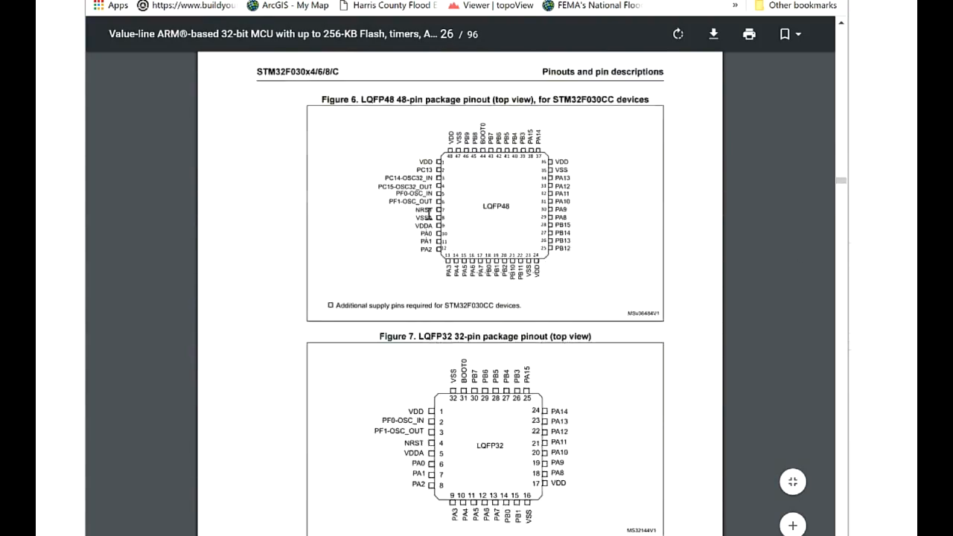
{"action": "scroll", "scroll_direction": "down", "scroll_amount": 3}
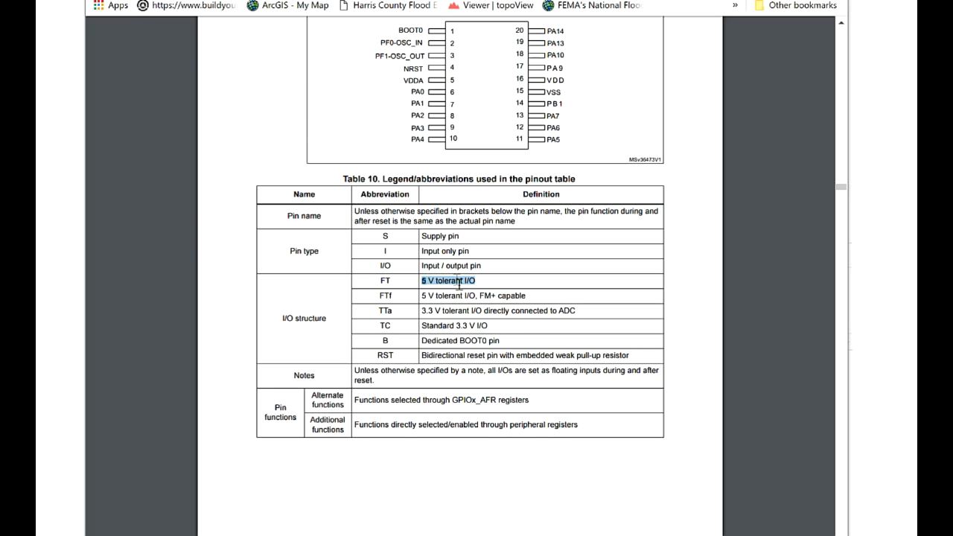
- Scroll through the Table 11 pin definitions to the final rows, then back up
{"action": "scroll", "scroll_direction": "down", "scroll_amount": 3}
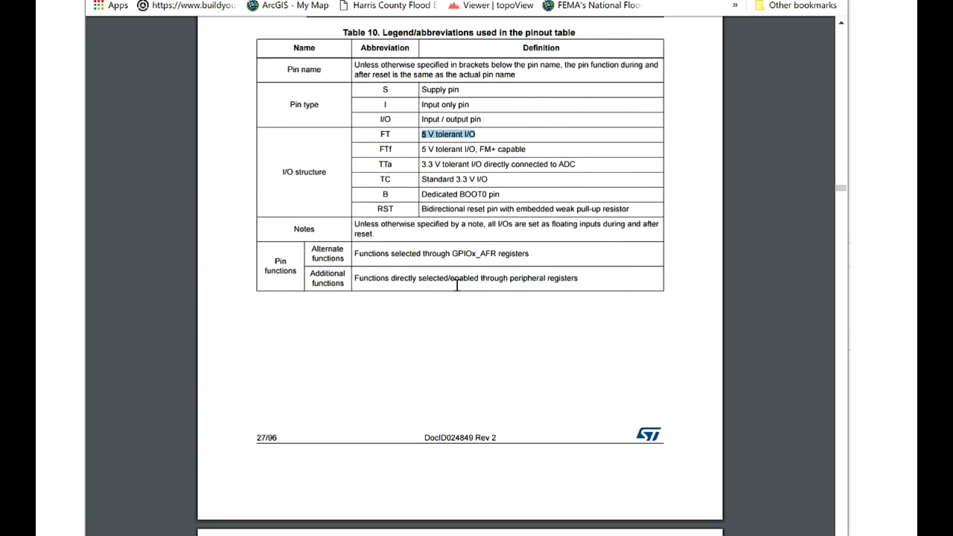
{"action": "scroll", "scroll_direction": "down", "scroll_amount": 3}
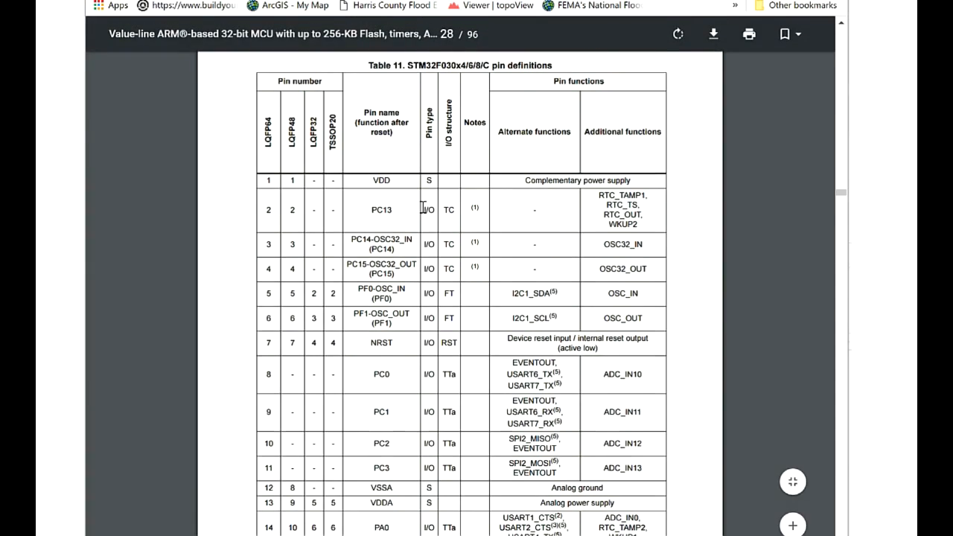
{"action": "scroll", "scroll_direction": "down", "scroll_amount": 3}
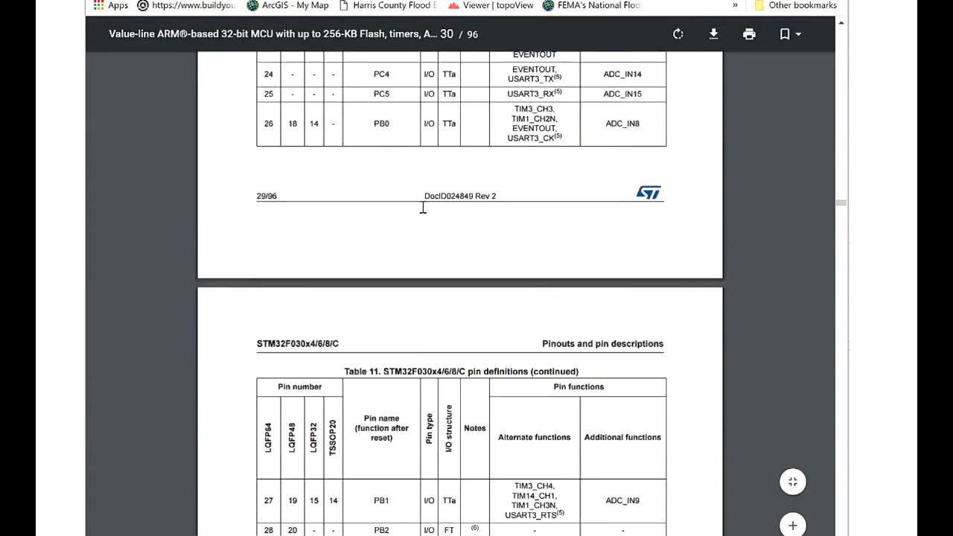
{"action": "scroll", "scroll_direction": "down", "scroll_amount": 3}
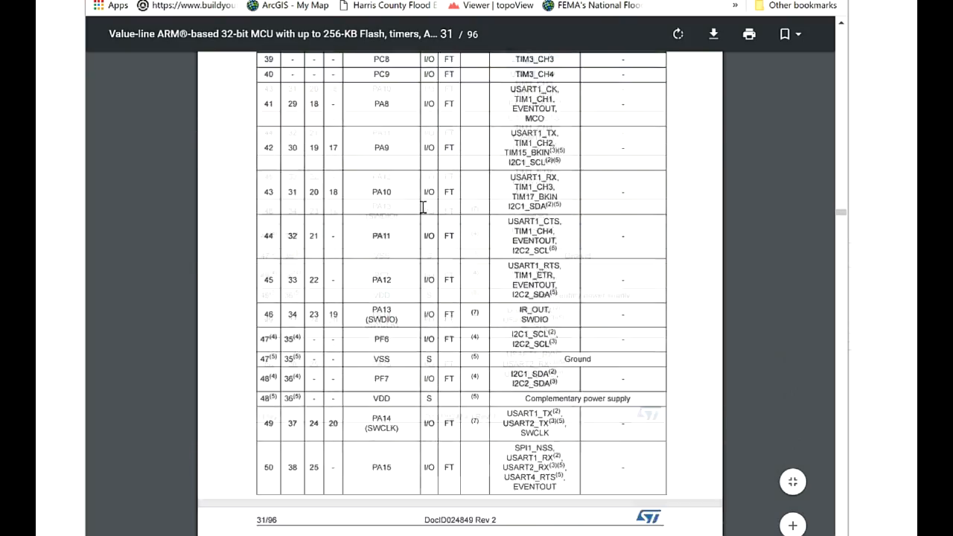
{"action": "scroll", "scroll_direction": "down", "scroll_amount": 3}
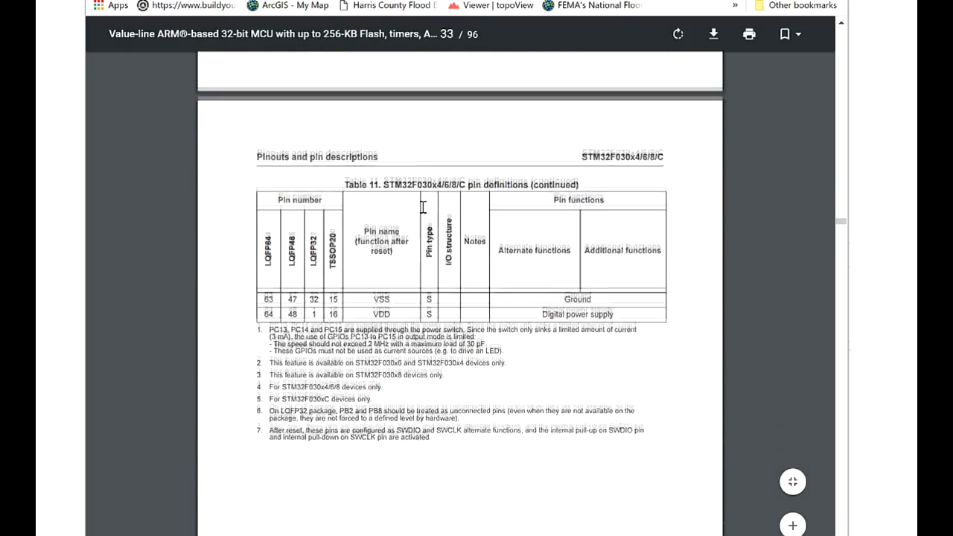
{"action": "scroll", "scroll_direction": "up", "scroll_amount": 3}
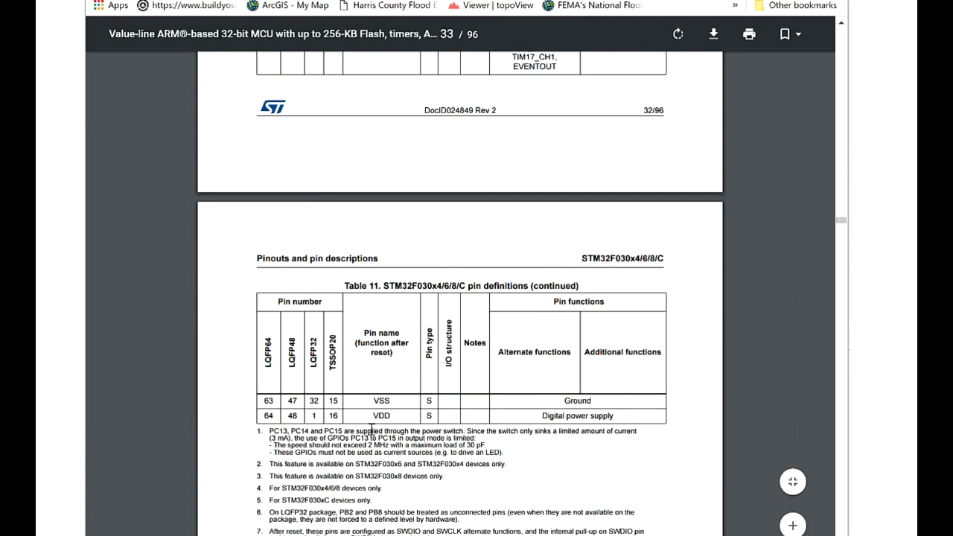
{"action": "scroll", "scroll_direction": "up", "scroll_amount": 3}
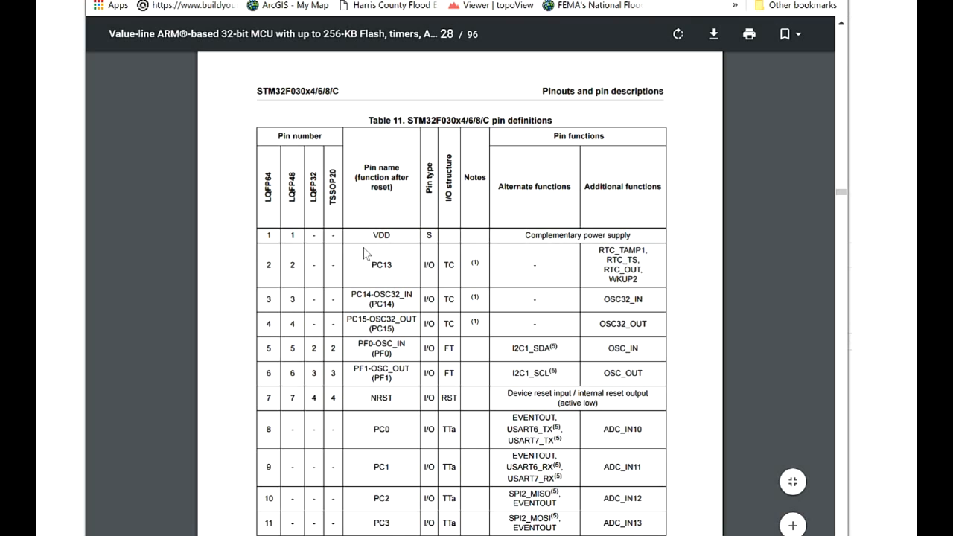
{"action": "mouse_move", "coordinate": [370, 265]}
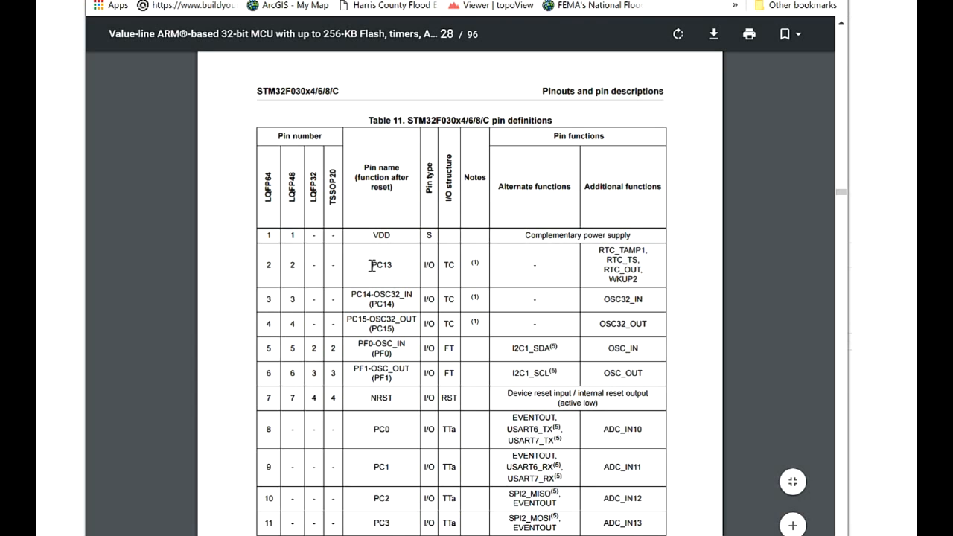
{"action": "scroll", "scroll_direction": "down", "scroll_amount": 3}
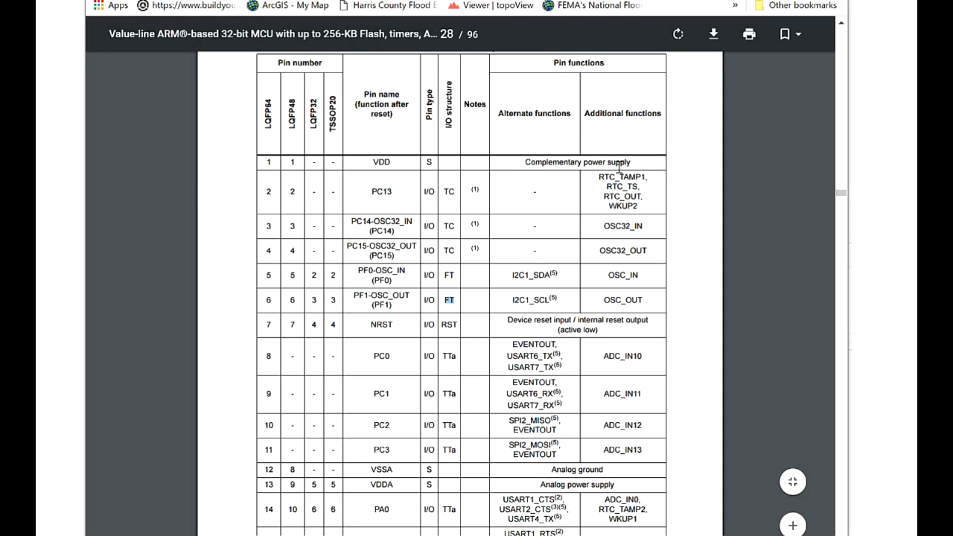
{"action": "scroll", "scroll_direction": "down", "scroll_amount": 3}
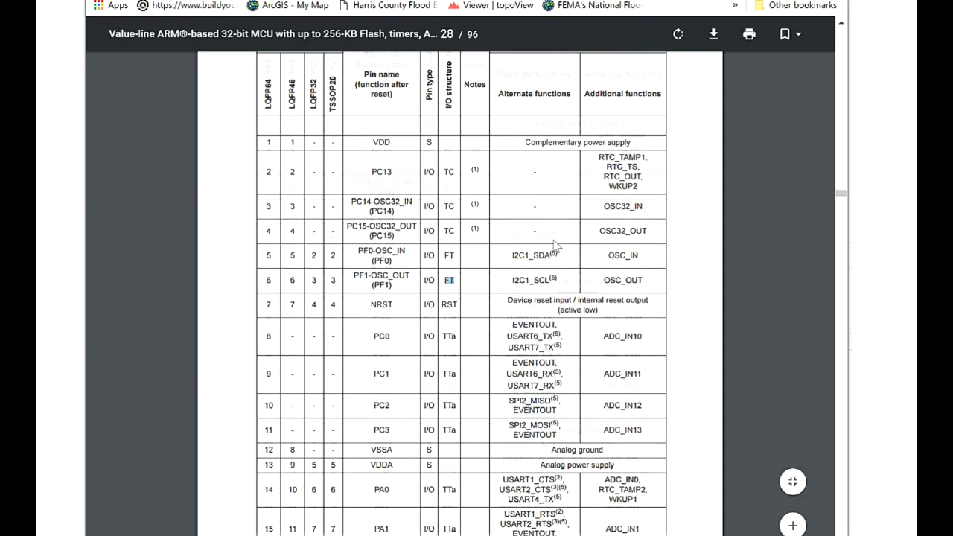
{"action": "scroll", "scroll_direction": "down", "scroll_amount": 3}
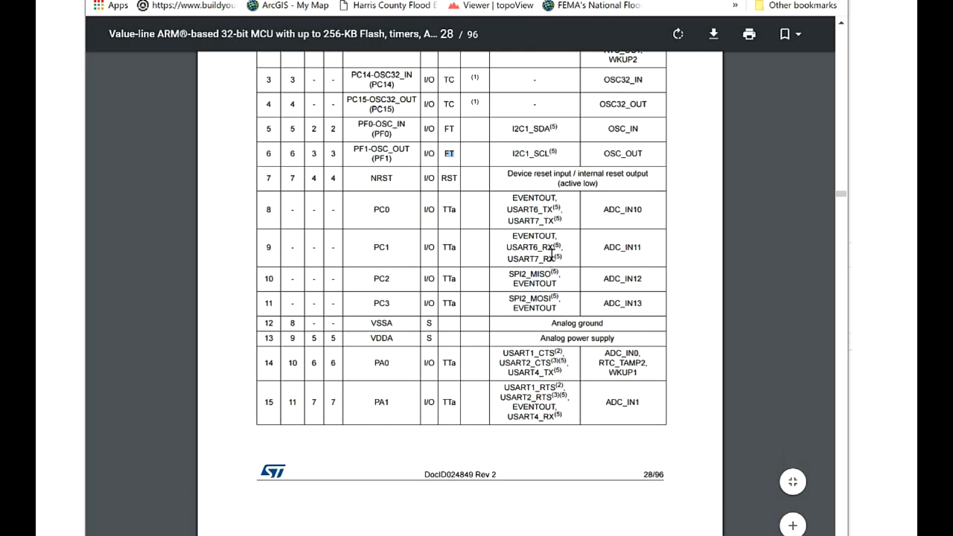
{"action": "scroll", "scroll_direction": "up", "scroll_amount": 3}
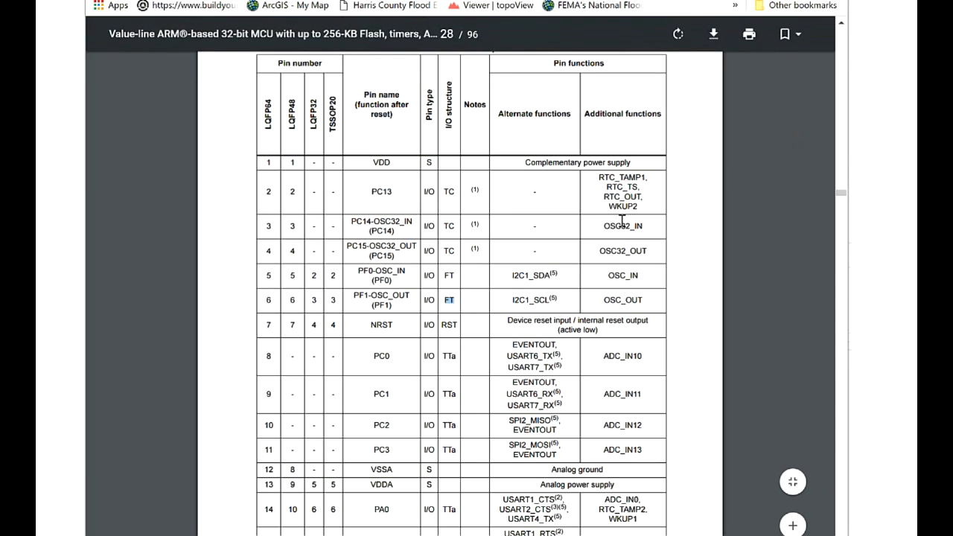
{"action": "mouse_move", "coordinate": [603, 114]}
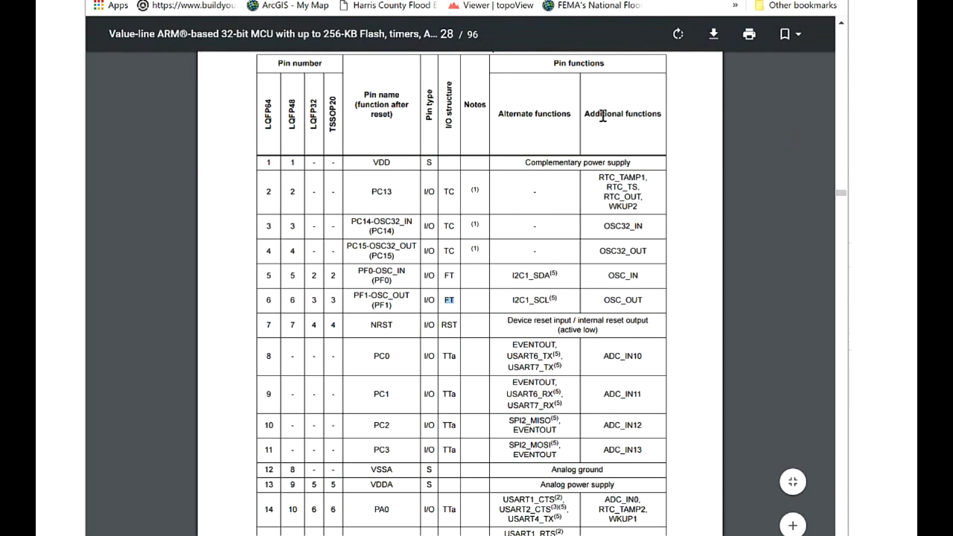
{"action": "mouse_move", "coordinate": [557, 382]}
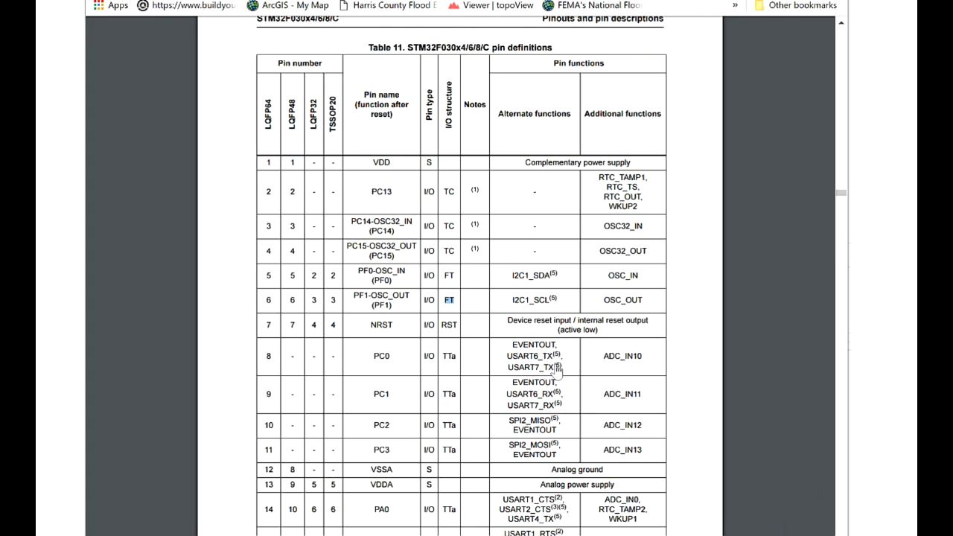
{"action": "scroll", "scroll_direction": "down", "scroll_amount": 3}
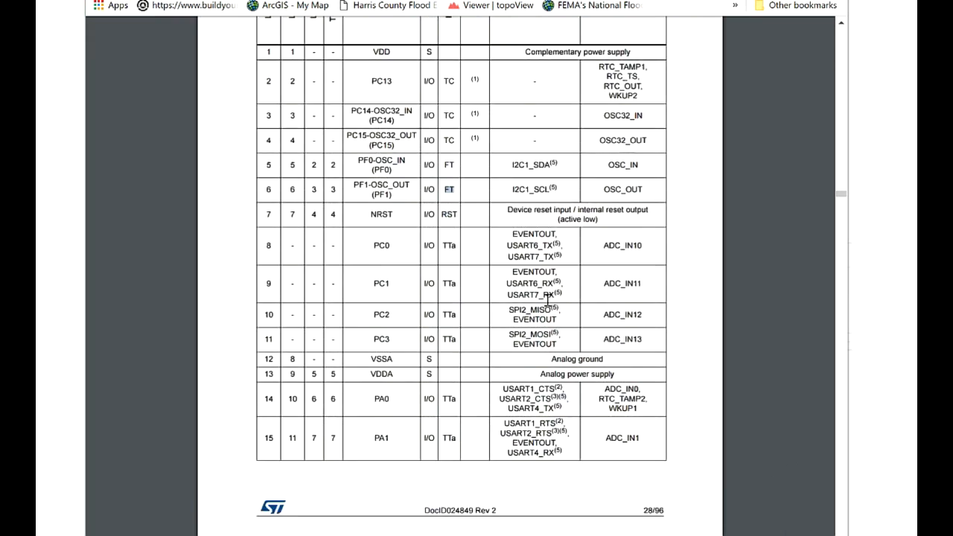
{"action": "scroll", "scroll_direction": "down", "scroll_amount": 3}
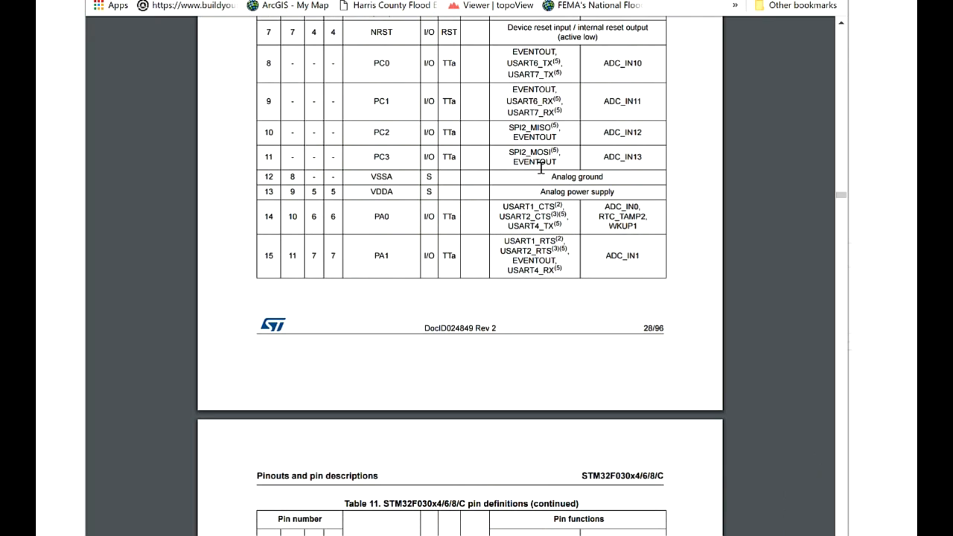
{"action": "mouse_move", "coordinate": [540, 188]}
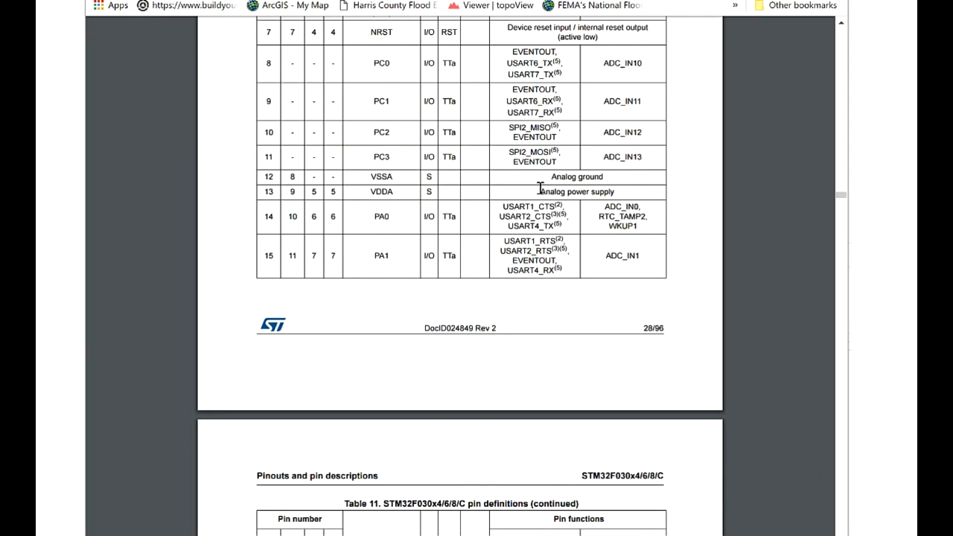
{"action": "scroll", "scroll_direction": "down", "scroll_amount": 3}
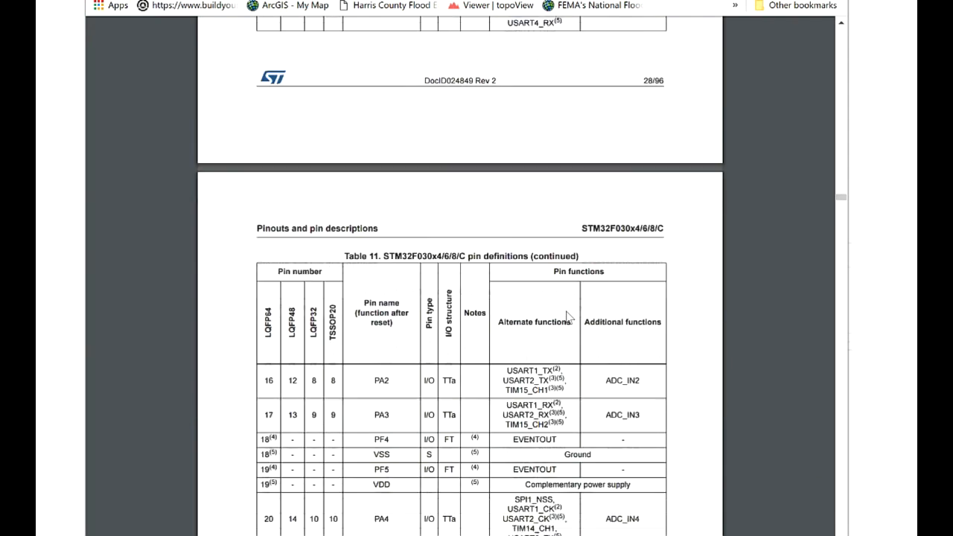
{"action": "scroll", "scroll_direction": "down", "scroll_amount": 3}
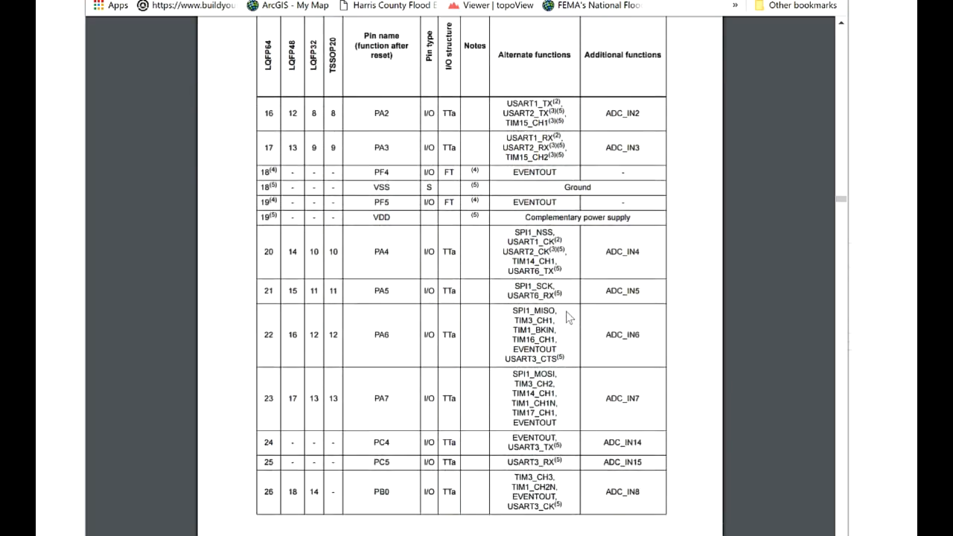
{"action": "scroll", "scroll_direction": "down", "scroll_amount": 3}
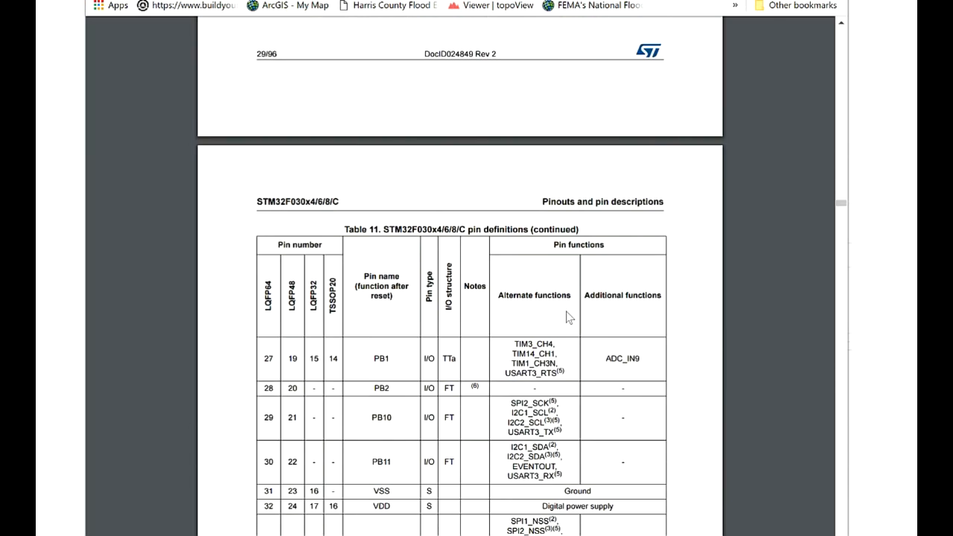
{"action": "scroll", "scroll_direction": "up", "scroll_amount": 3}
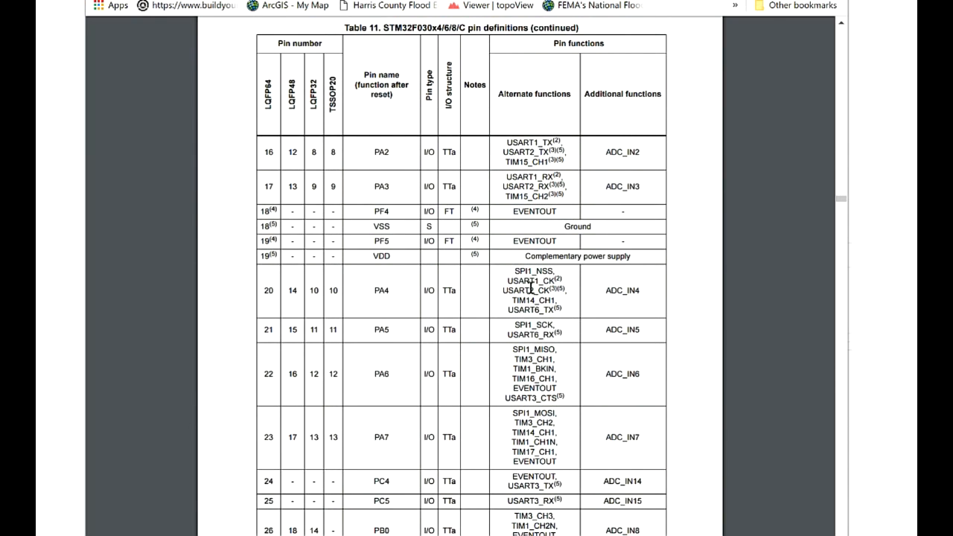
{"action": "double_click", "coordinate": [529, 281]}
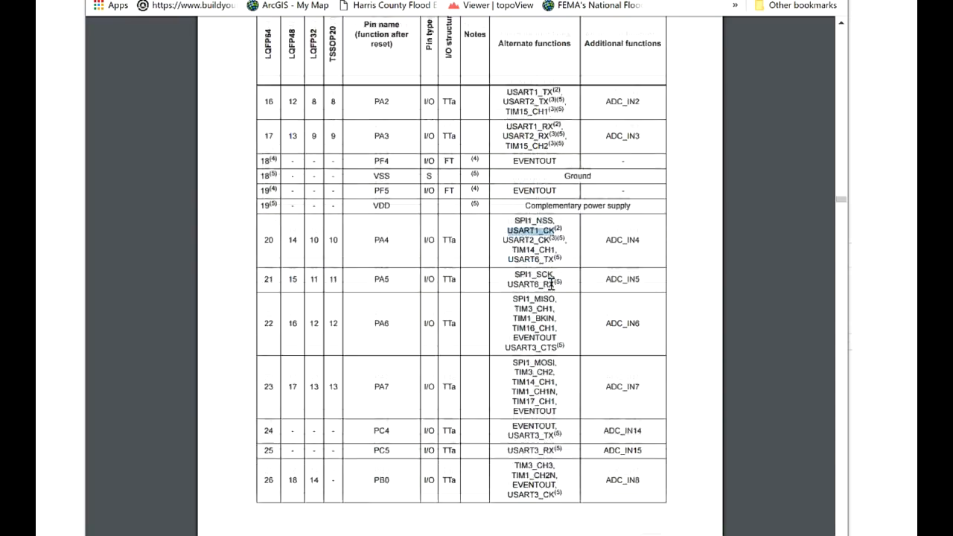
{"action": "scroll", "scroll_direction": "down", "scroll_amount": 3}
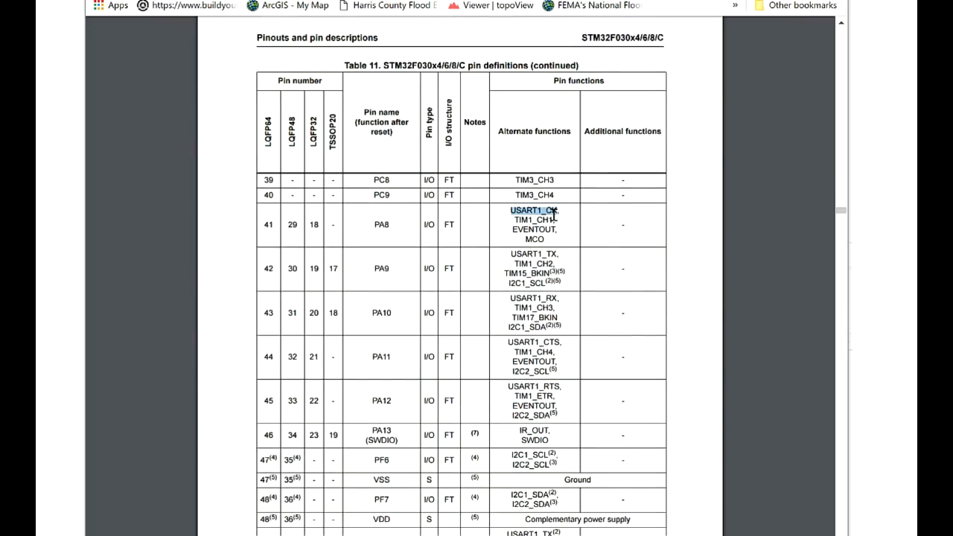
{"action": "scroll", "scroll_direction": "up", "scroll_amount": 3}
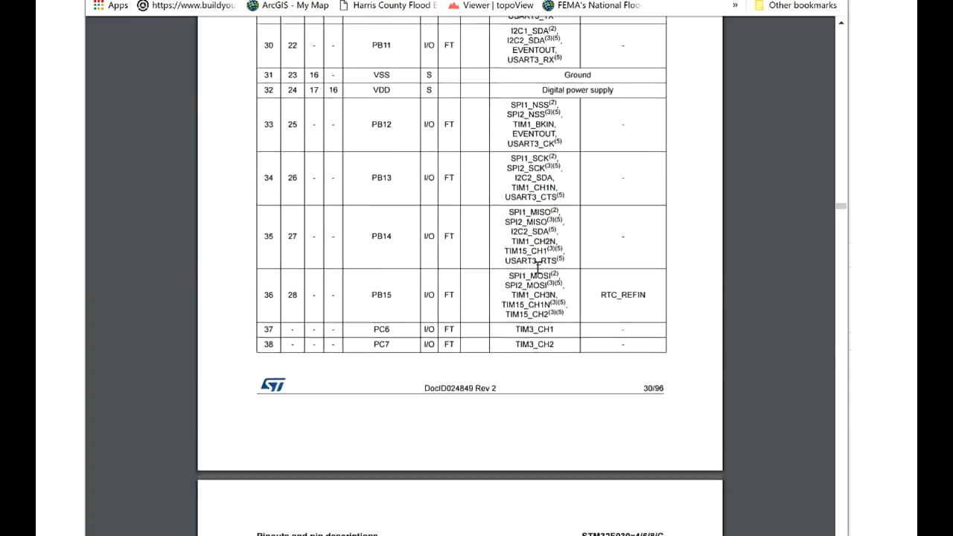
{"action": "scroll", "scroll_direction": "up", "scroll_amount": 3}
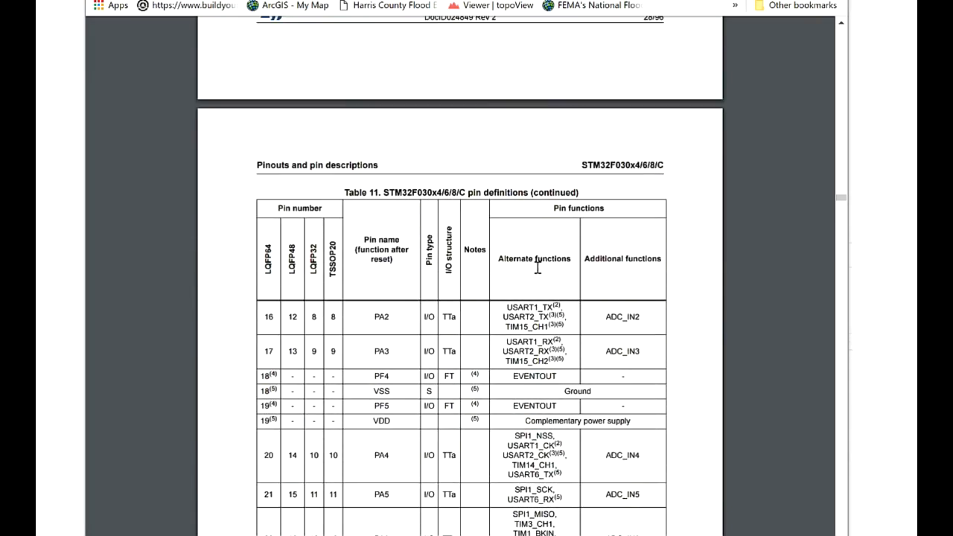
{"action": "scroll", "scroll_direction": "up", "scroll_amount": 3}
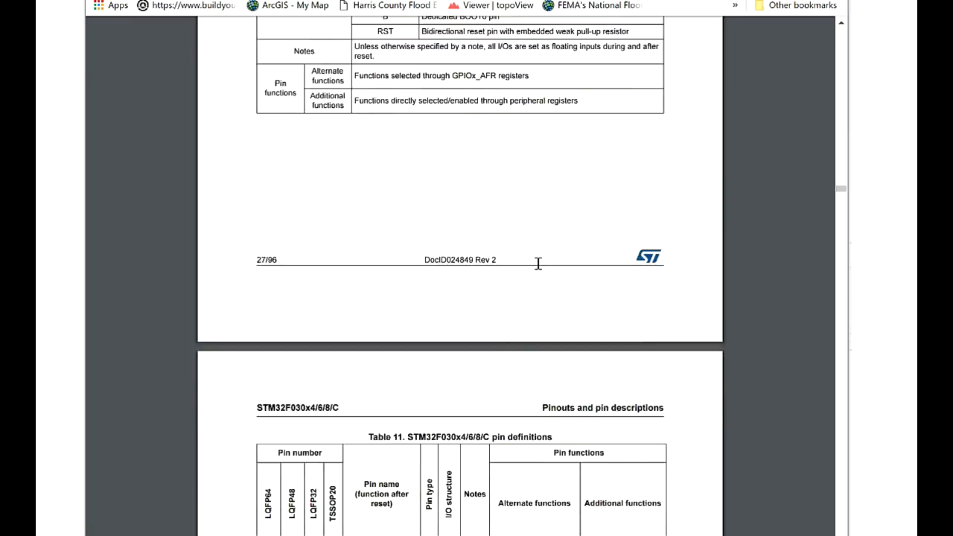
{"action": "scroll", "scroll_direction": "down", "scroll_amount": 3}
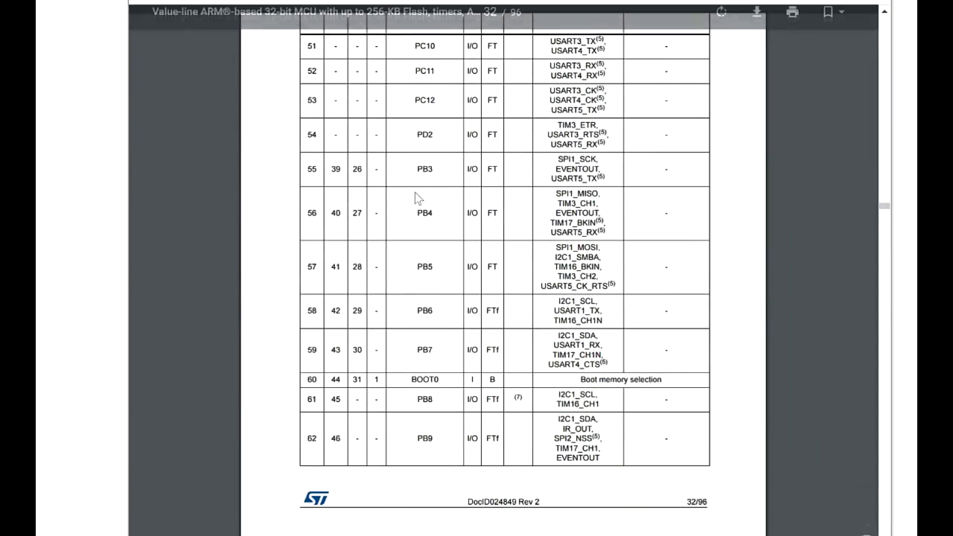
{"action": "scroll", "scroll_direction": "up", "scroll_amount": 3}
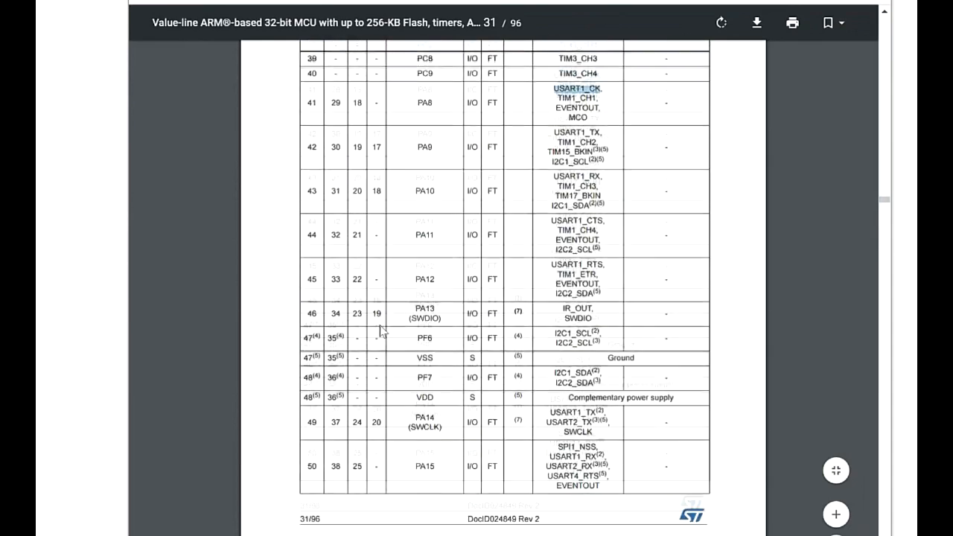
{"action": "scroll", "scroll_direction": "up", "scroll_amount": 3}
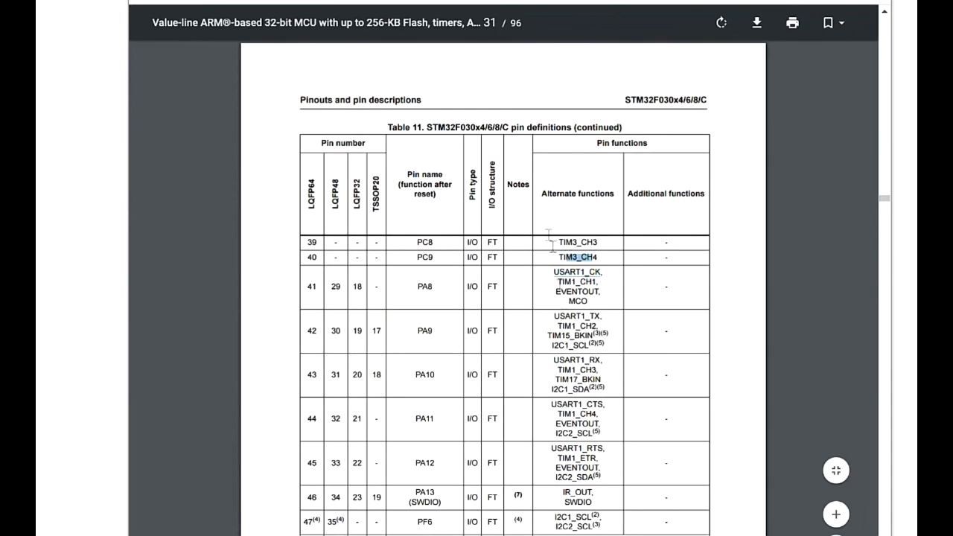
{"action": "scroll", "scroll_direction": "up", "scroll_amount": 3}
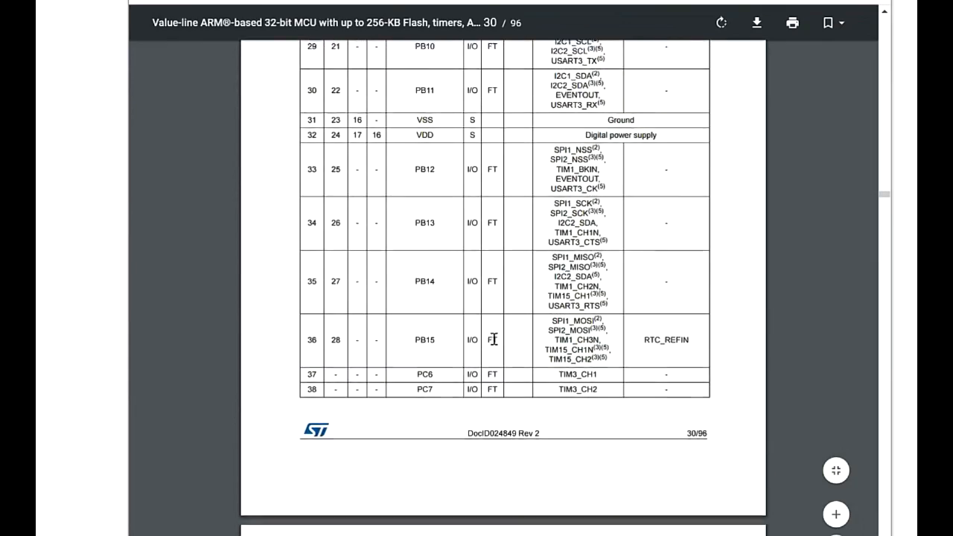
{"action": "scroll", "scroll_direction": "up", "scroll_amount": 3}
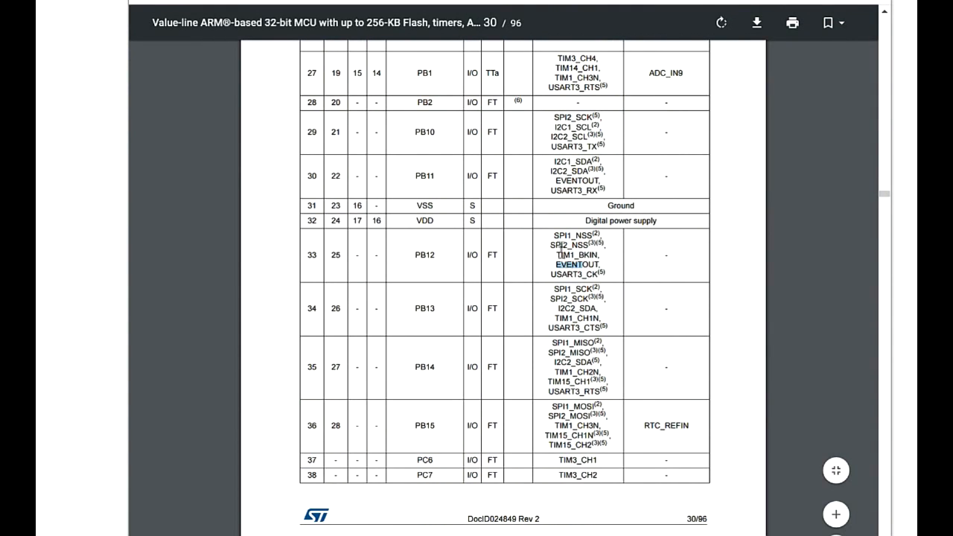
{"action": "scroll", "scroll_direction": "down", "scroll_amount": 3}
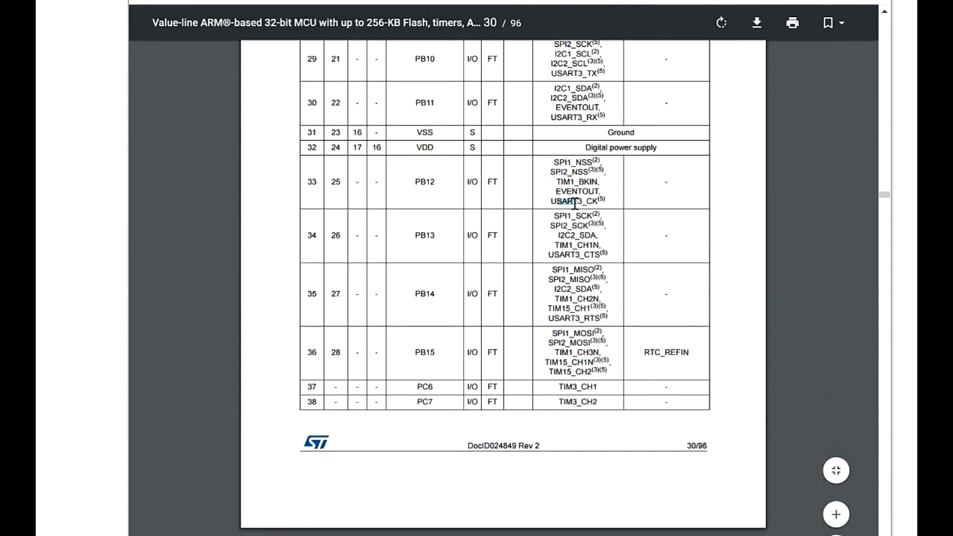
{"action": "mouse_move", "coordinate": [572, 306]}
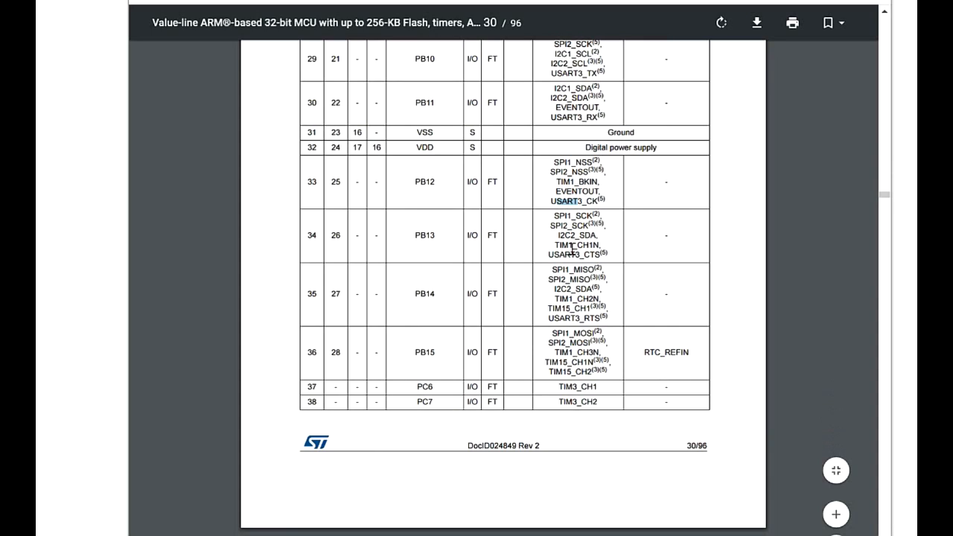
{"action": "mouse_move", "coordinate": [490, 193]}
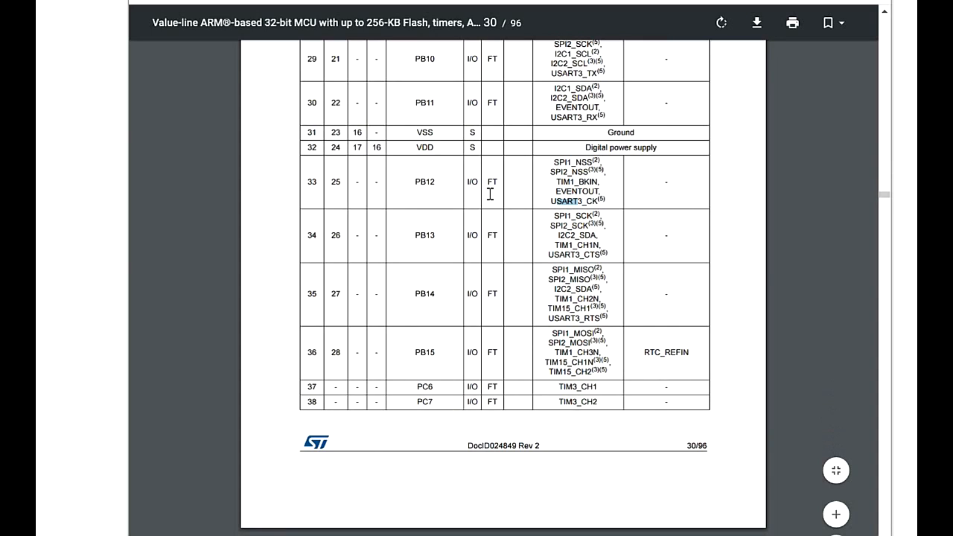
{"action": "scroll", "scroll_direction": "up", "scroll_amount": 3}
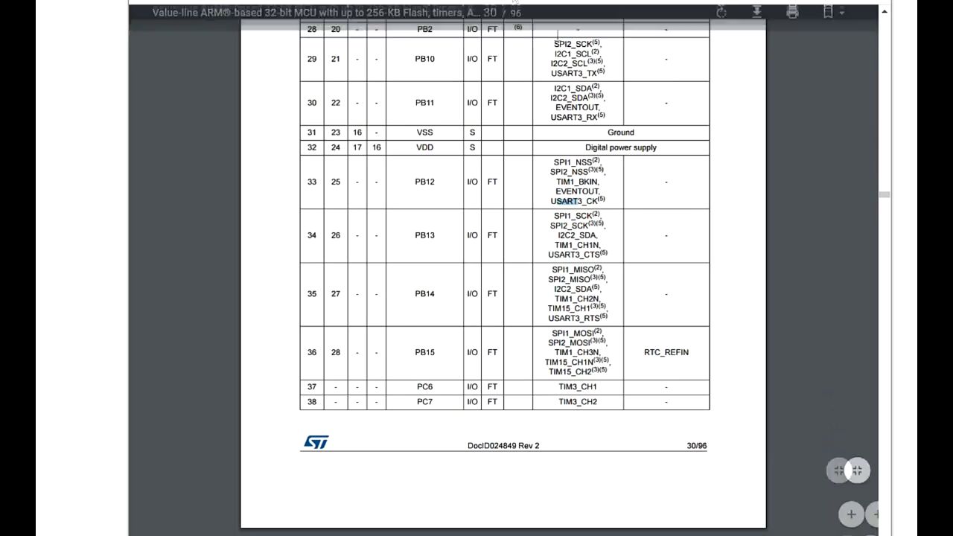